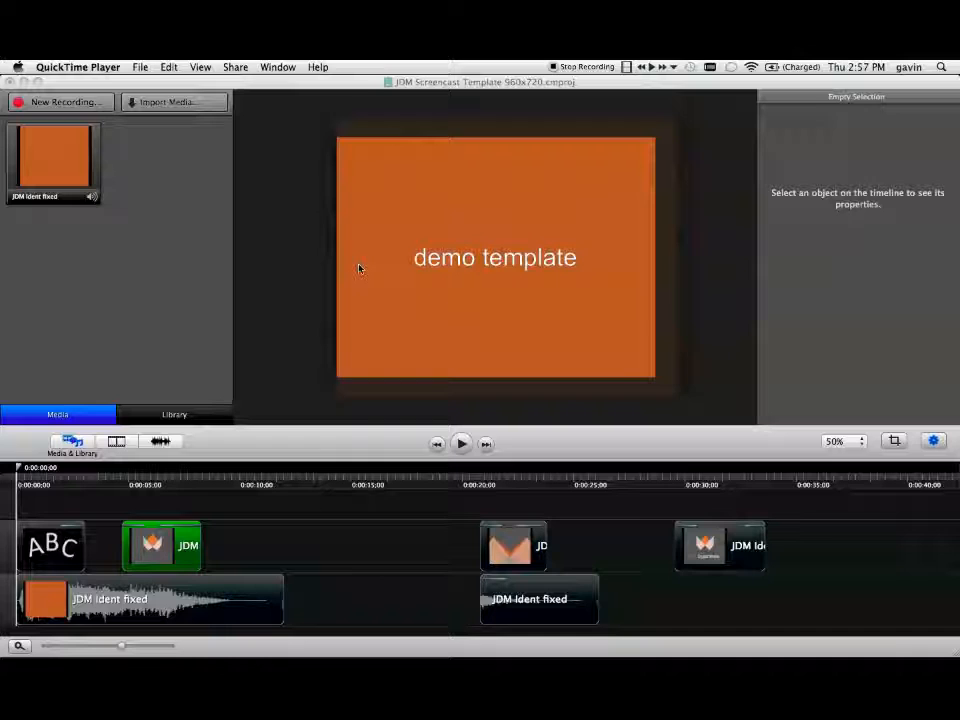
mouse_move(160, 285)
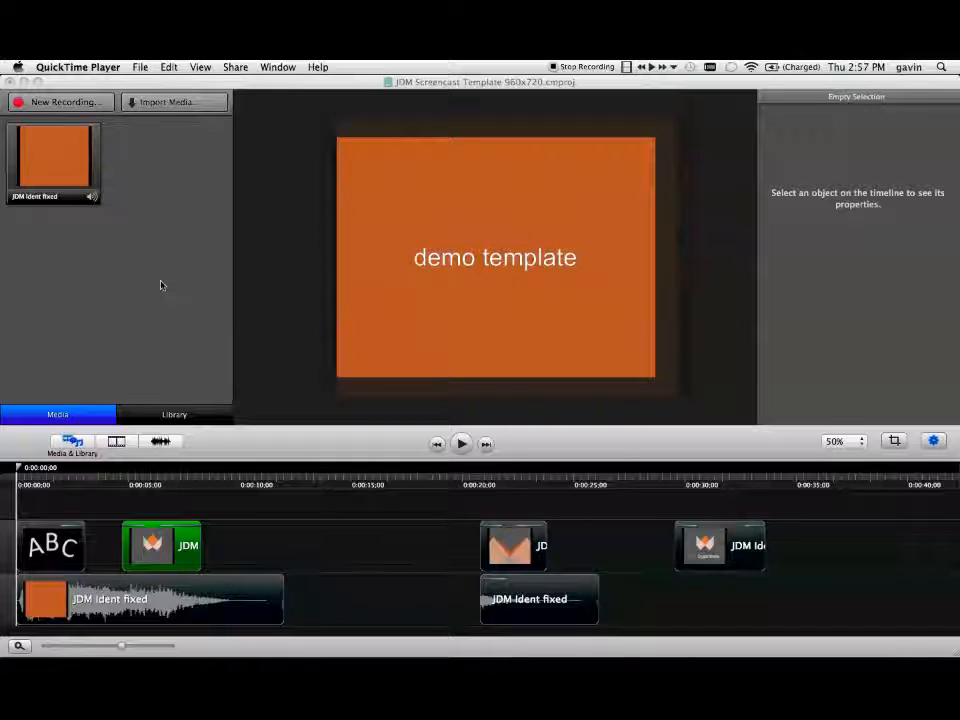
mouse_move(166, 238)
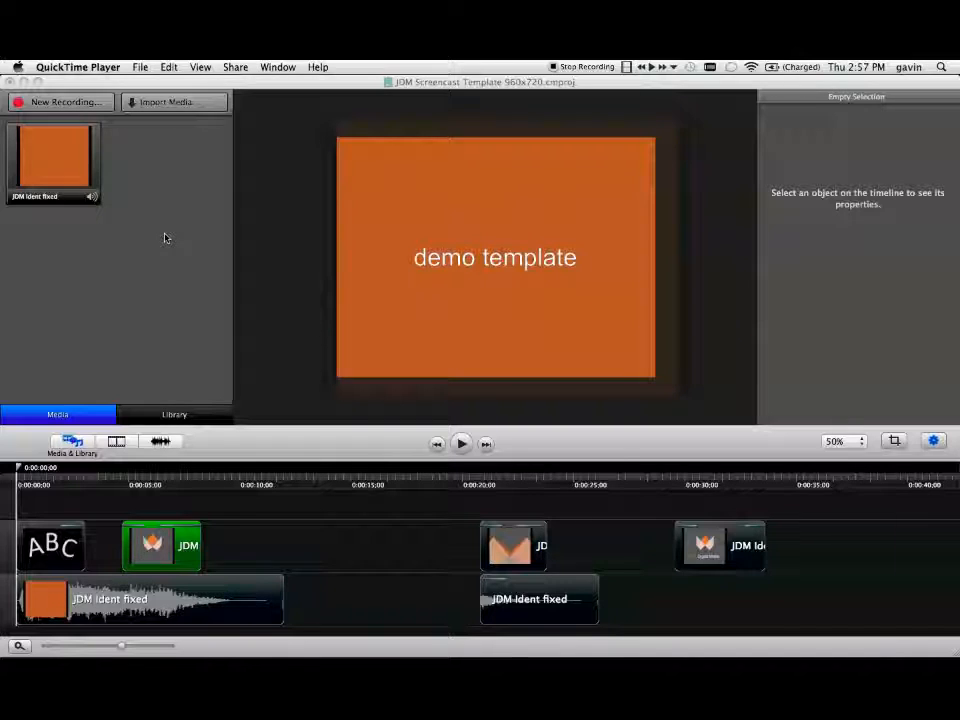
mouse_move(396, 99)
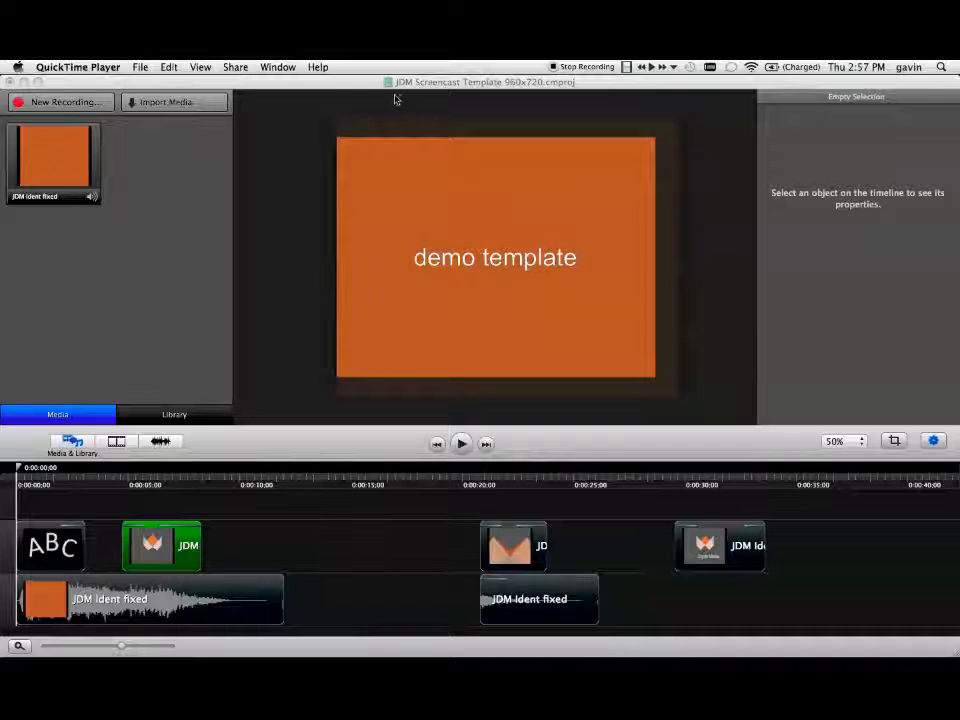
mouse_move(298, 337)
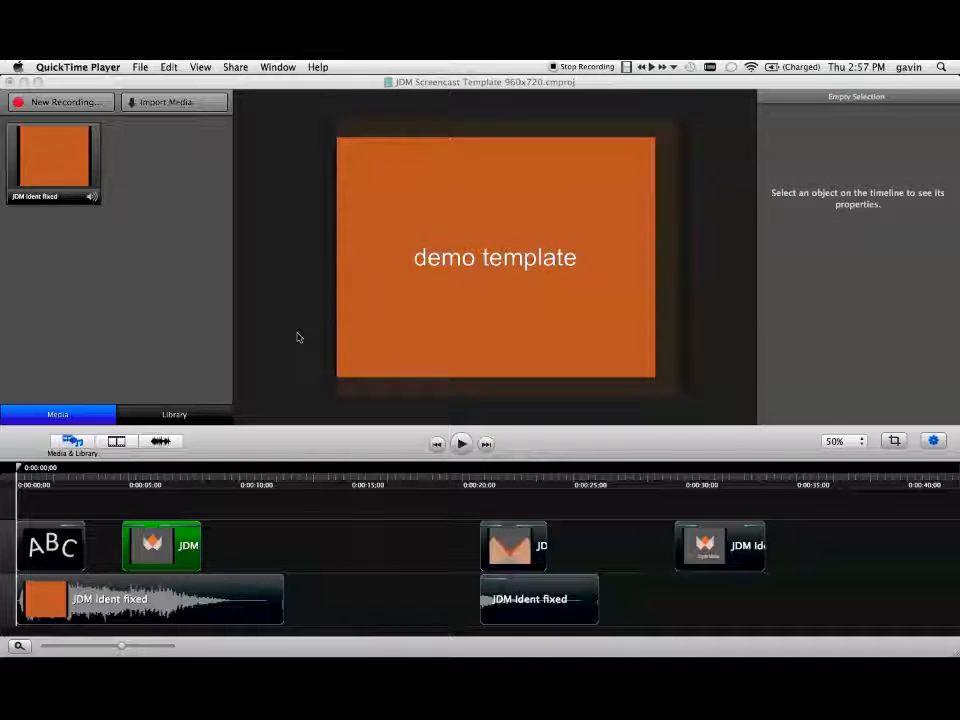
mouse_move(218, 530)
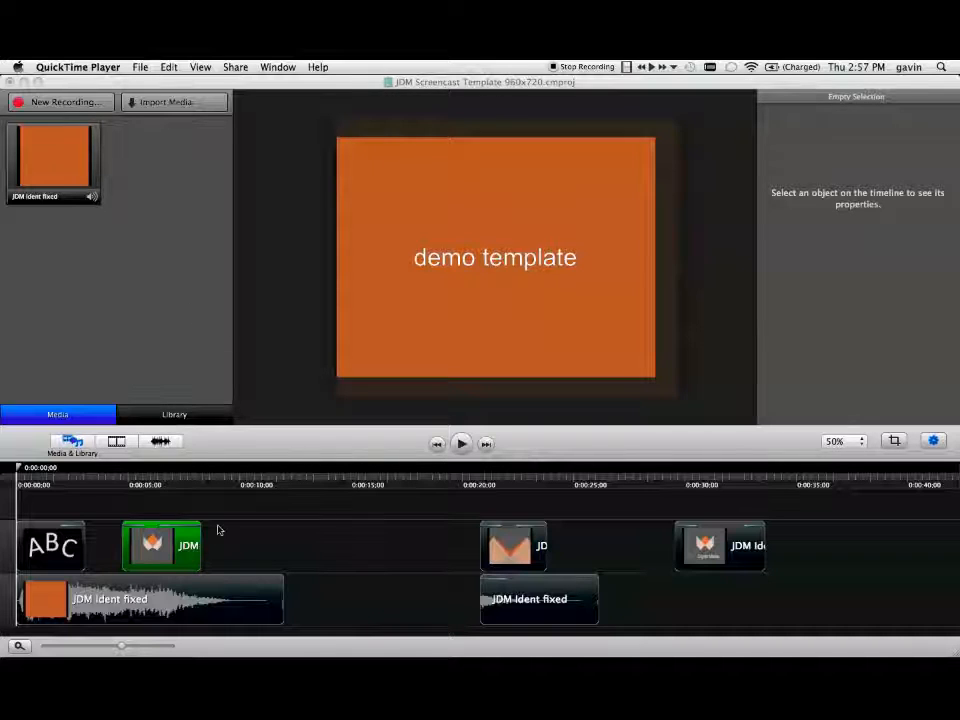
mouse_move(324, 541)
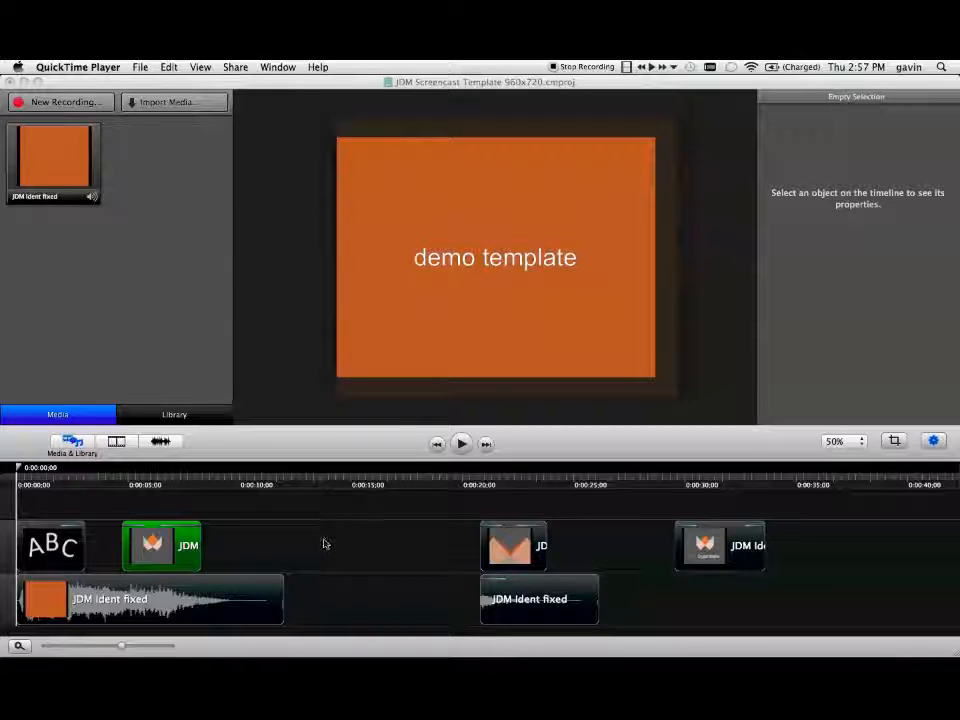
mouse_move(320, 623)
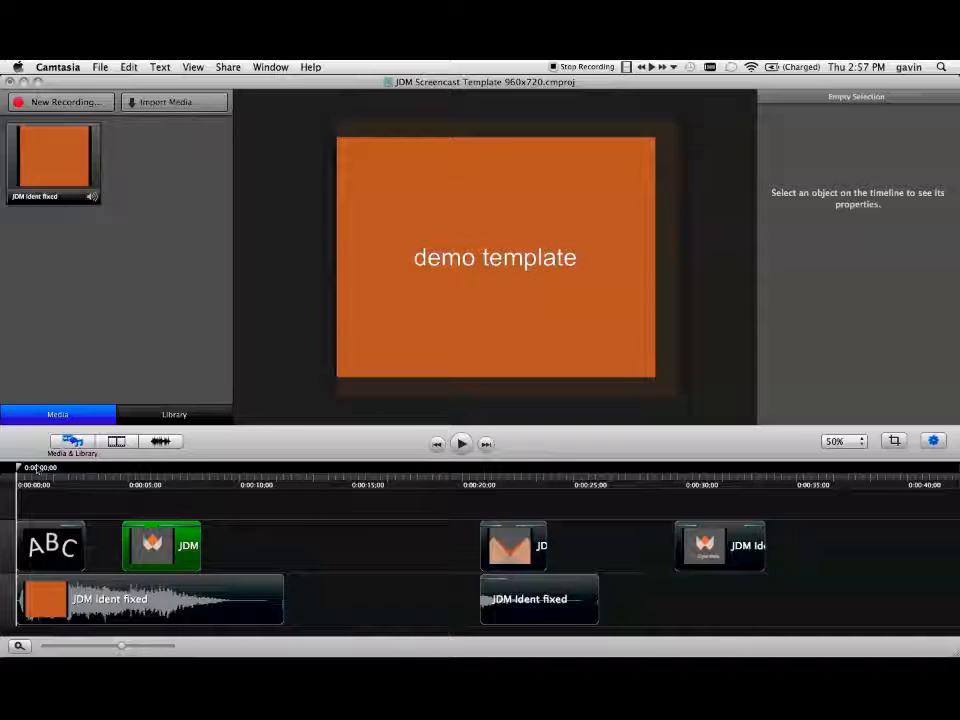
- Replace the title card text 'demo template' with 'test'
click(495, 257)
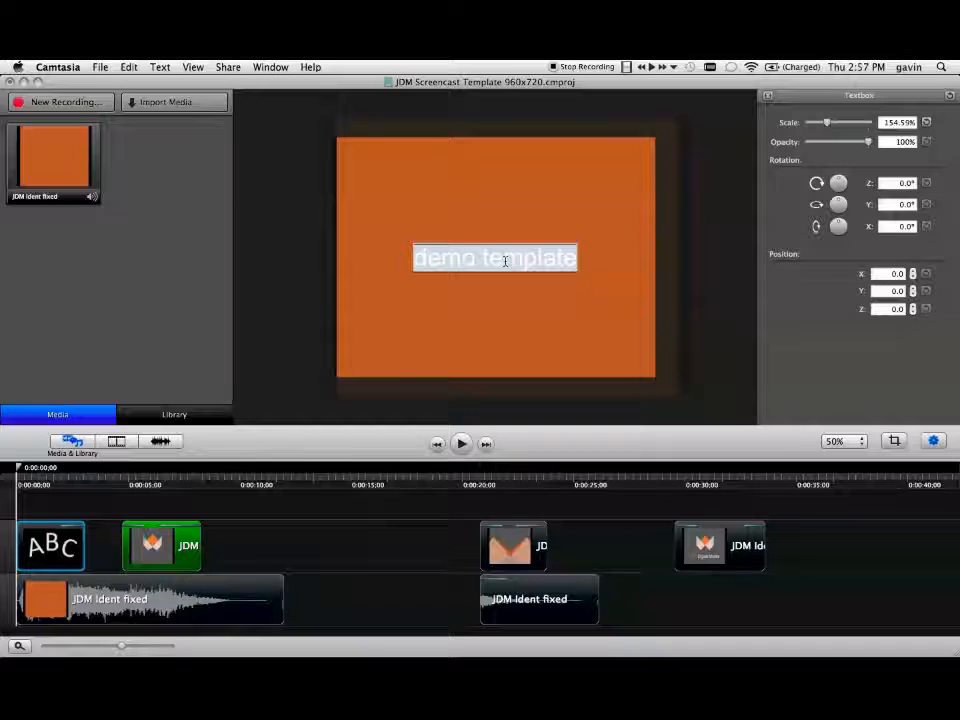
text(te)
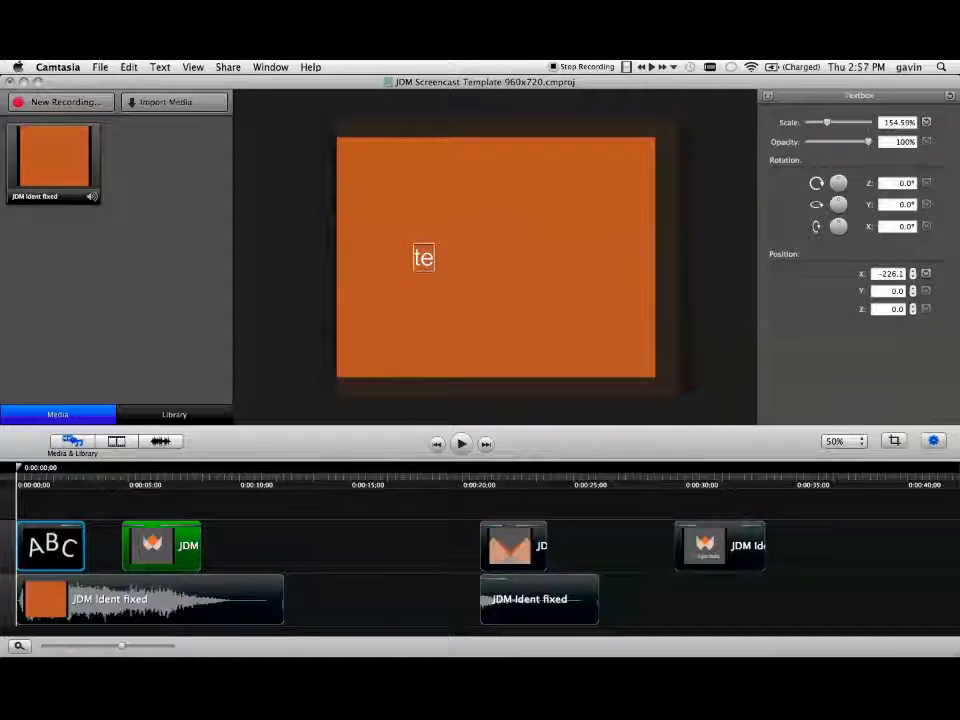
text(st)
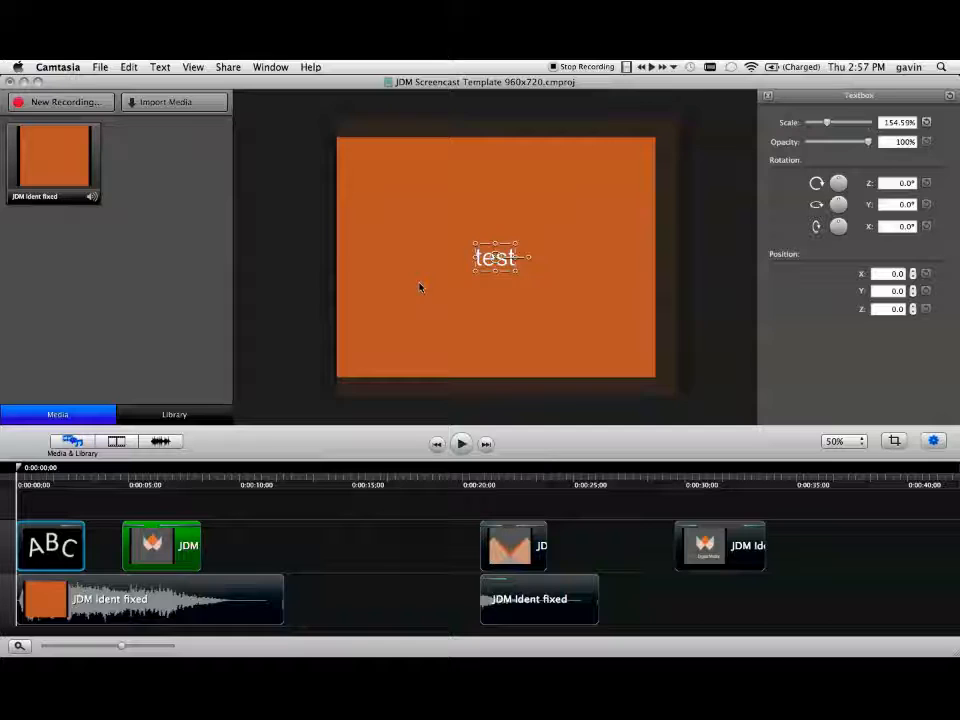
click(161, 545)
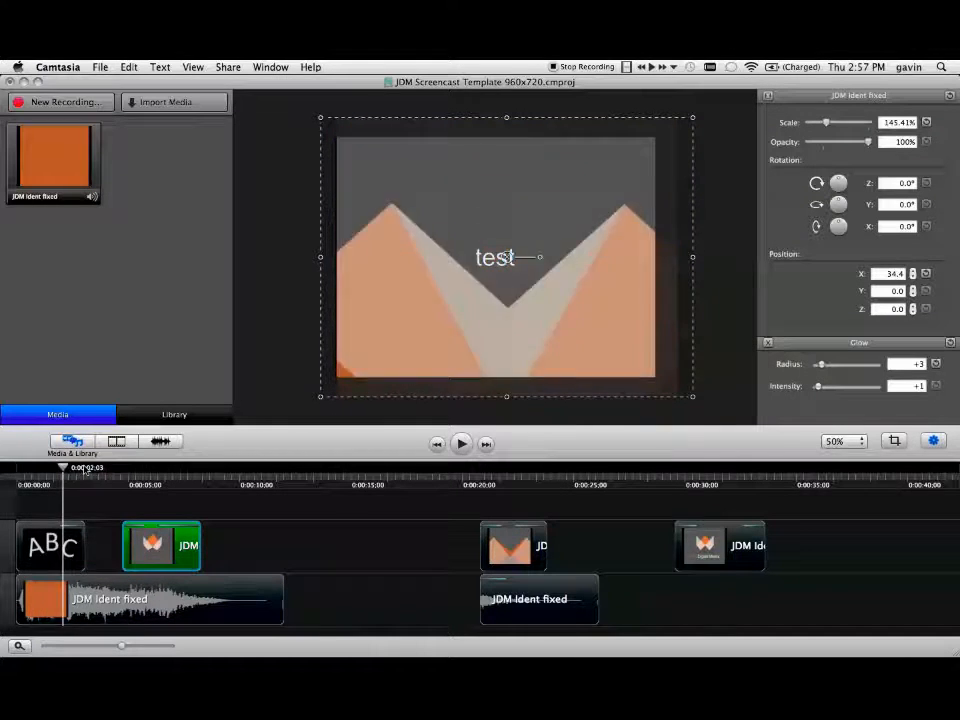
- Scrub the preview through the JDM ident animation, then open Import Media
click(400, 467)
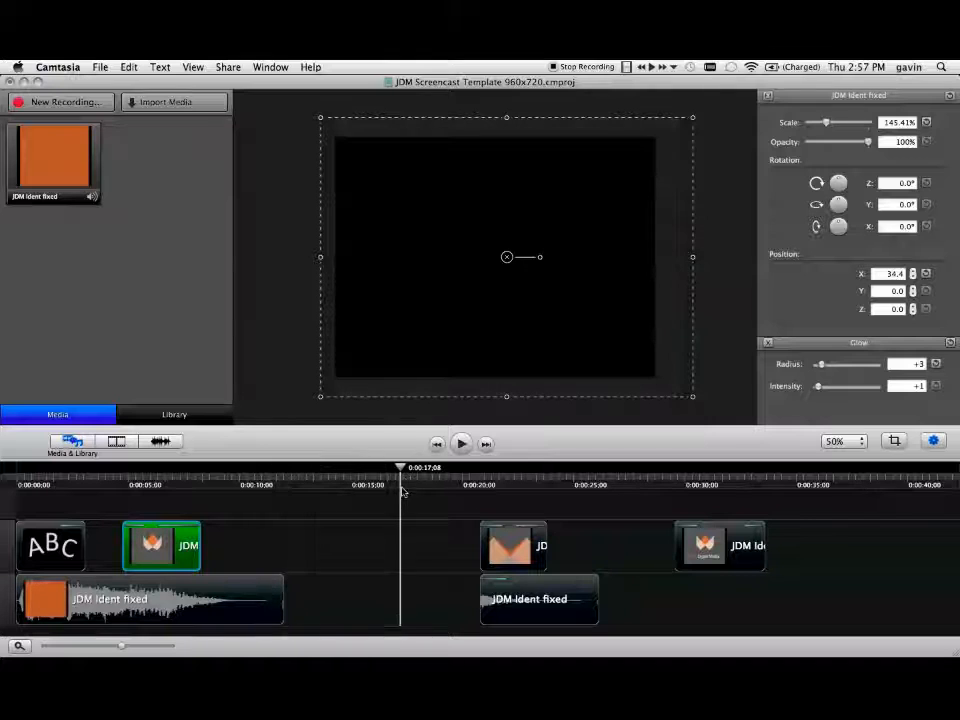
click(510, 467)
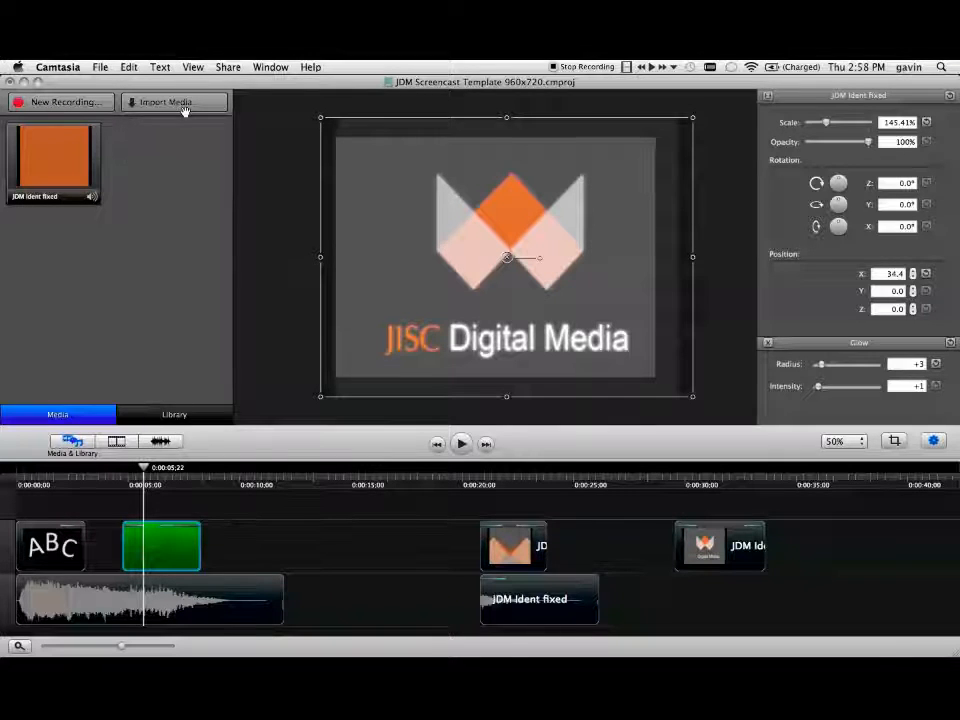
click(165, 102)
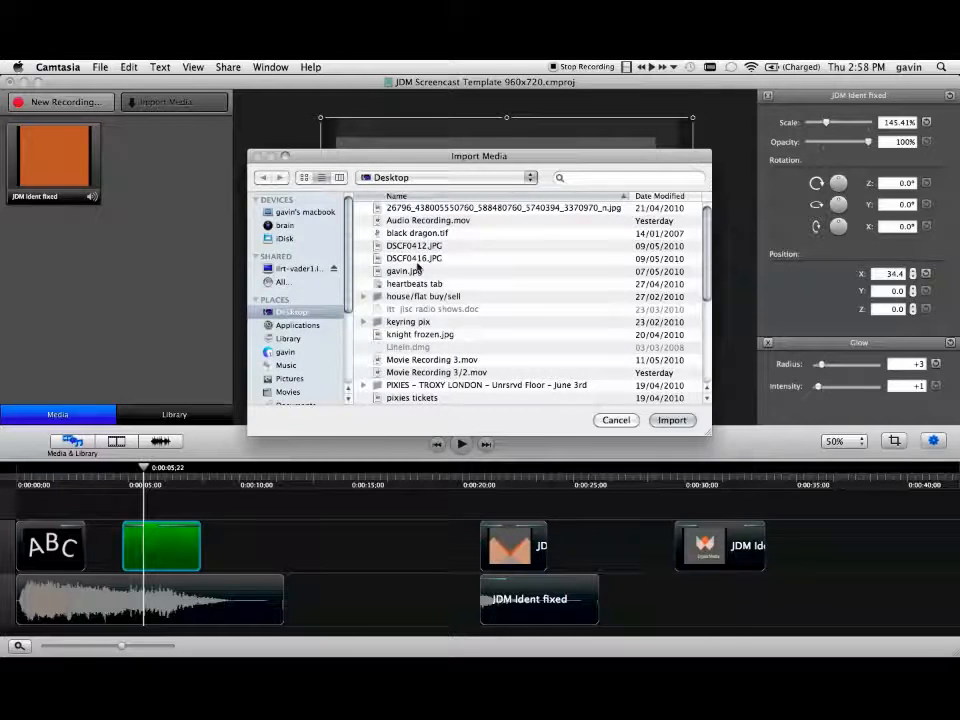
- Import the webcam recording Rec 05-13-10.cmrec into the media bin
scroll(down, 3)
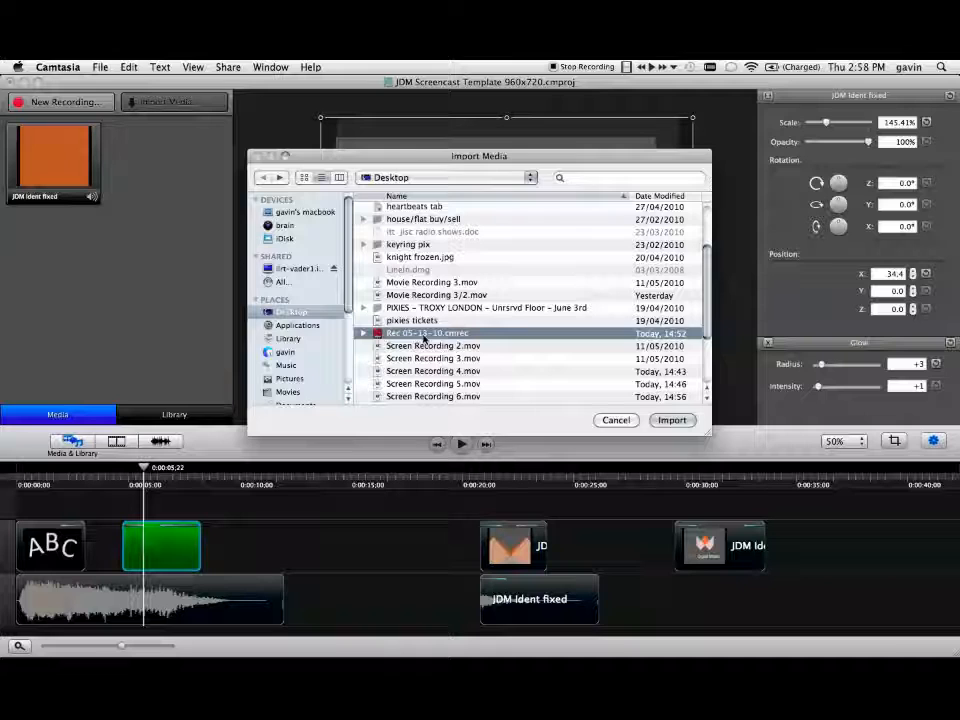
click(672, 420)
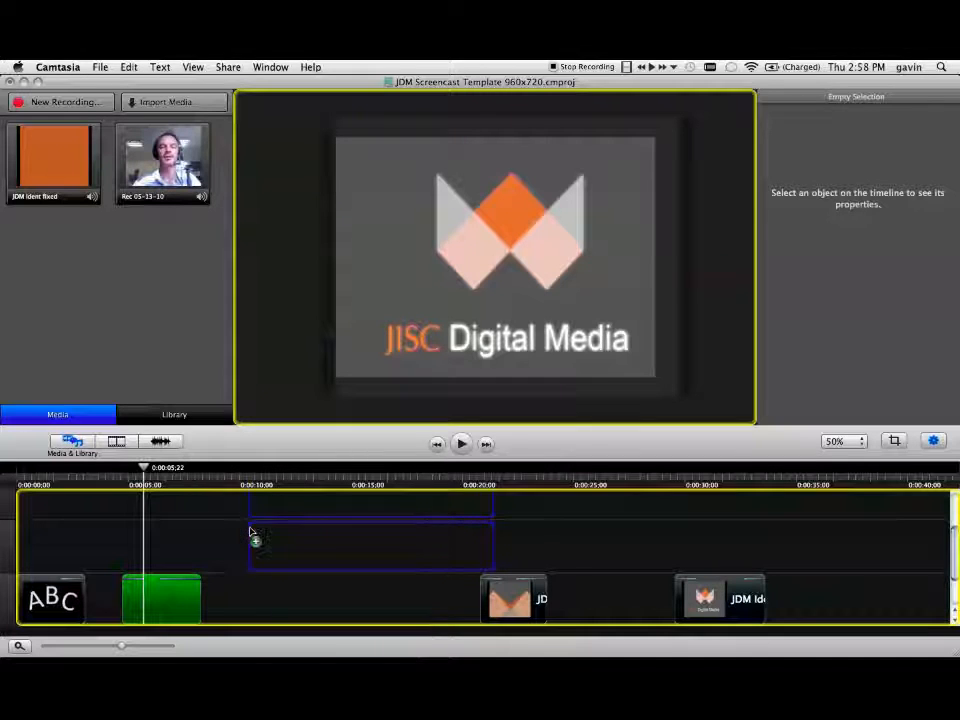
- Drop the Rec 05-13-10 clip onto the timeline, then delete it
click(370, 545)
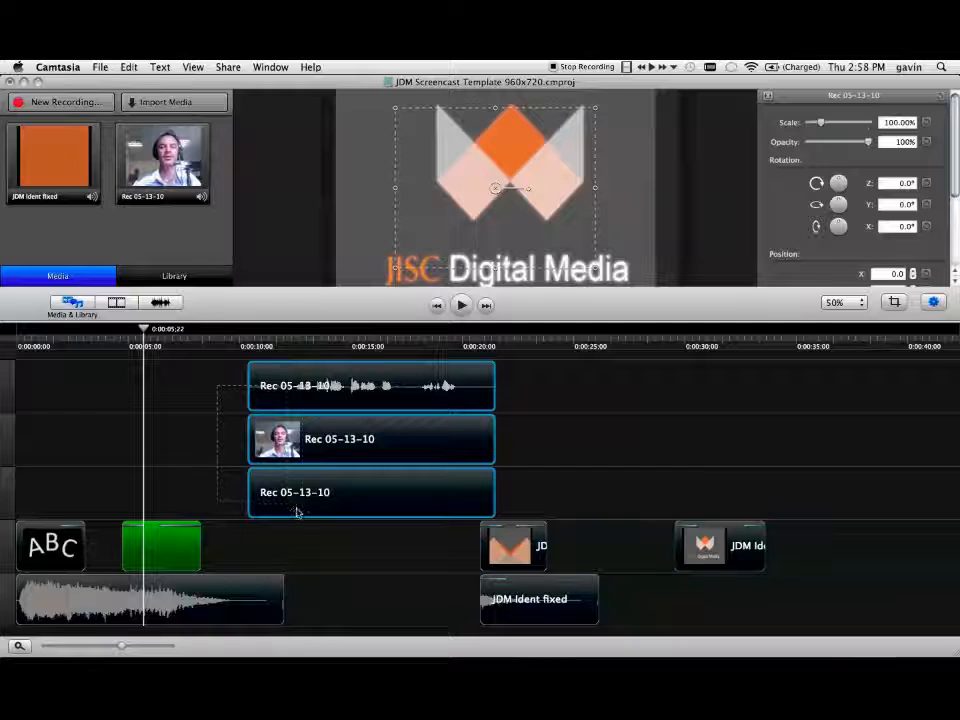
key(Delete)
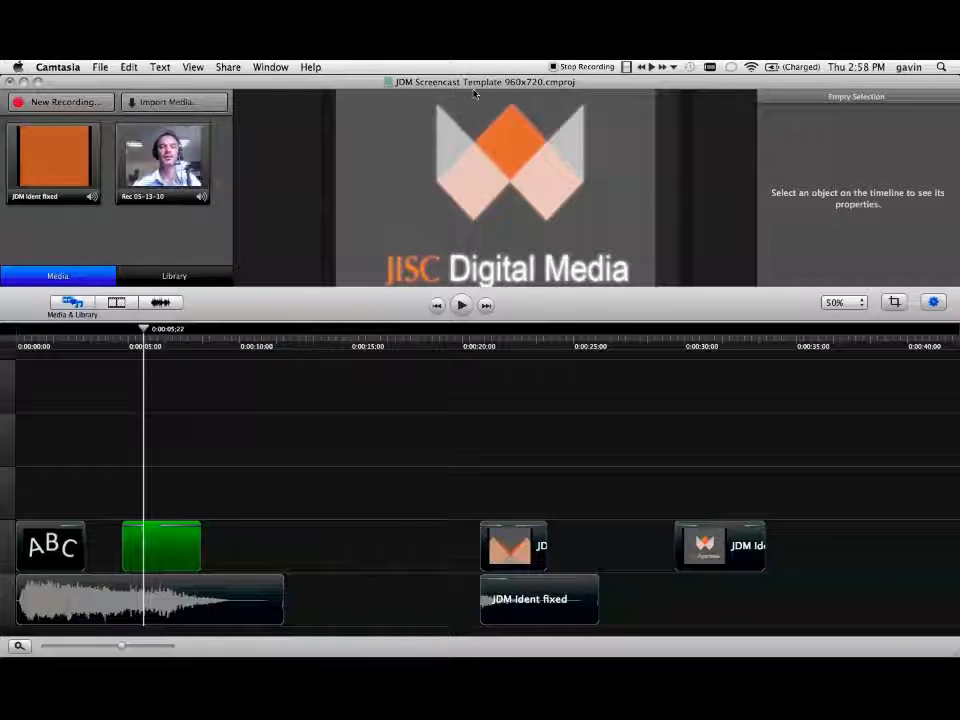
mouse_move(538, 124)
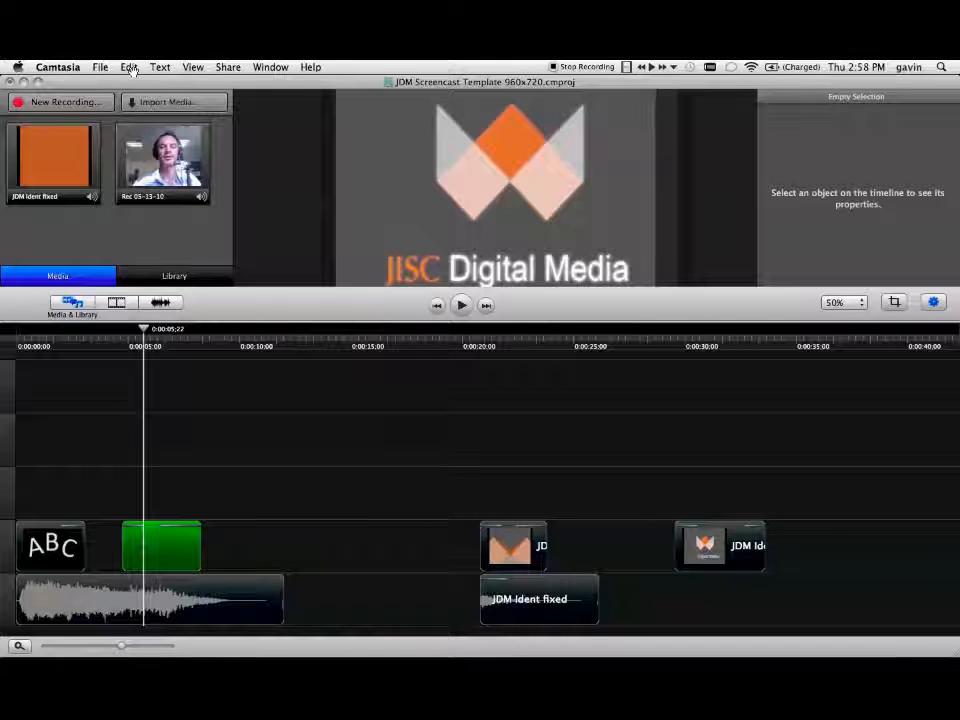
- Open the Edit menu to reach Adjust Canvas
click(128, 67)
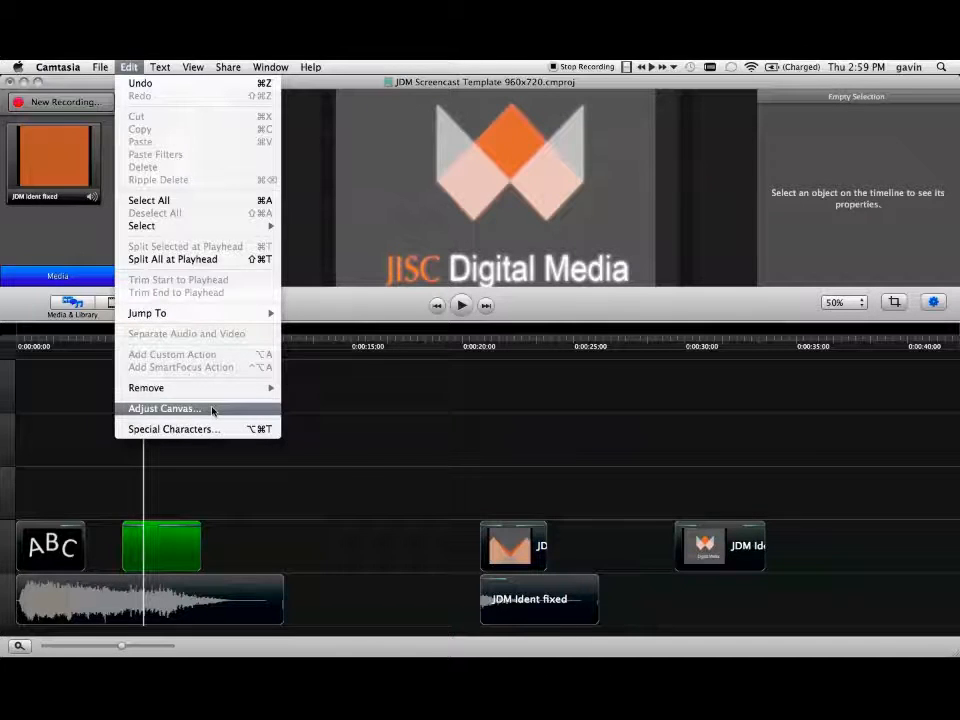
click(164, 408)
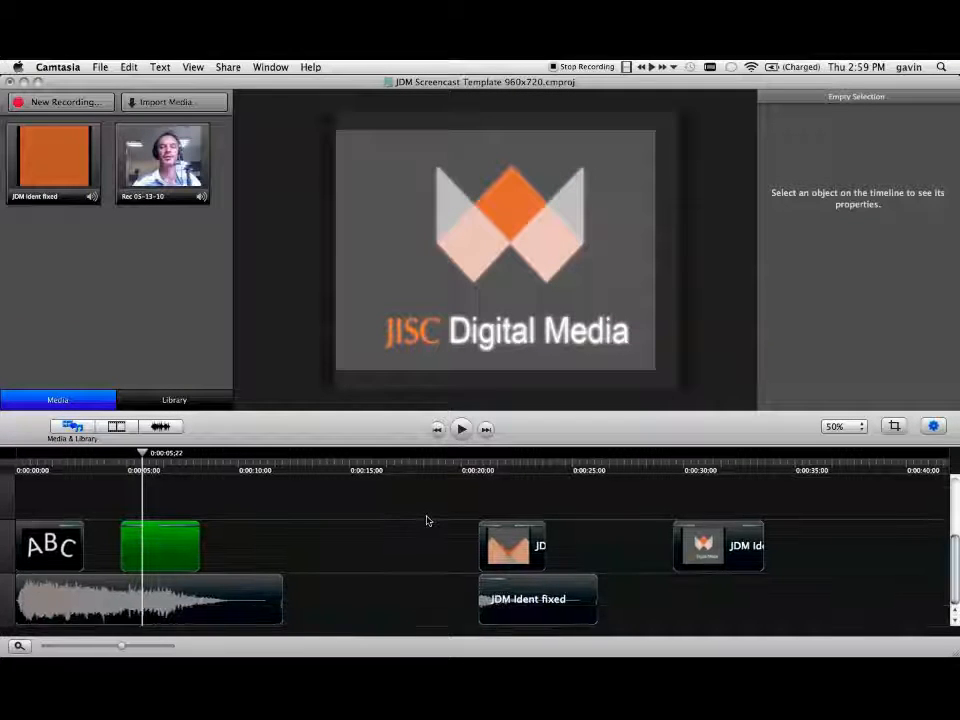
mouse_move(228, 512)
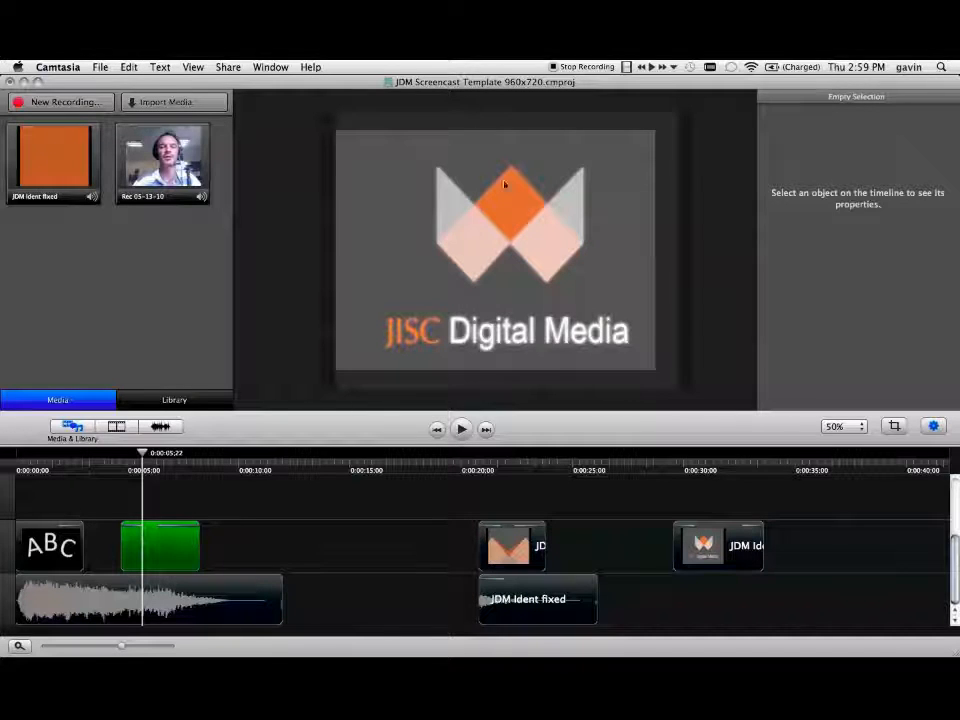
mouse_move(585, 110)
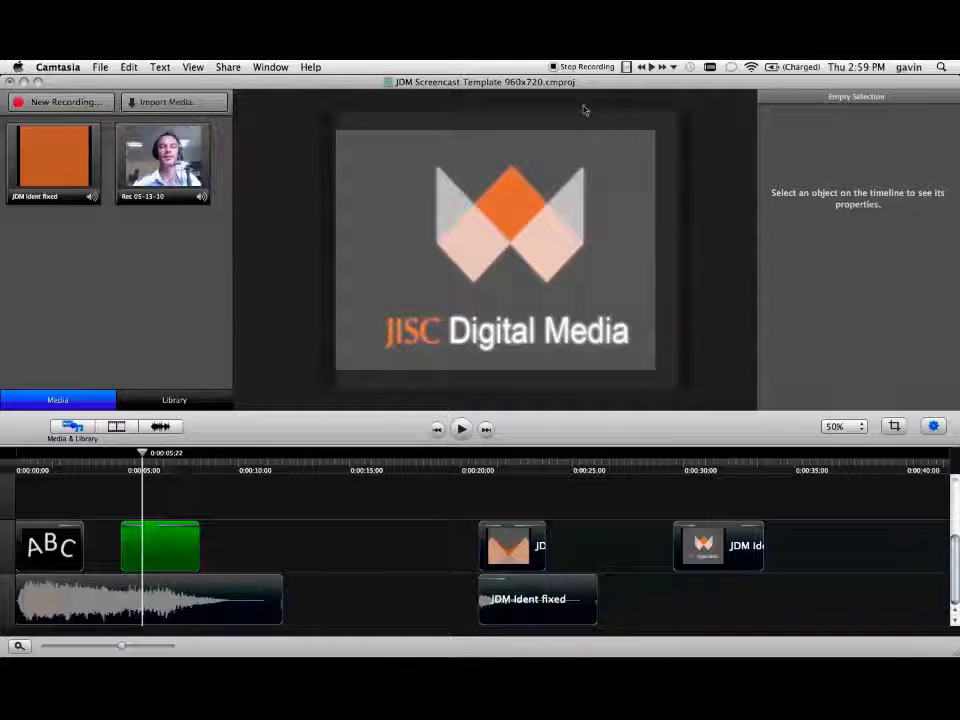